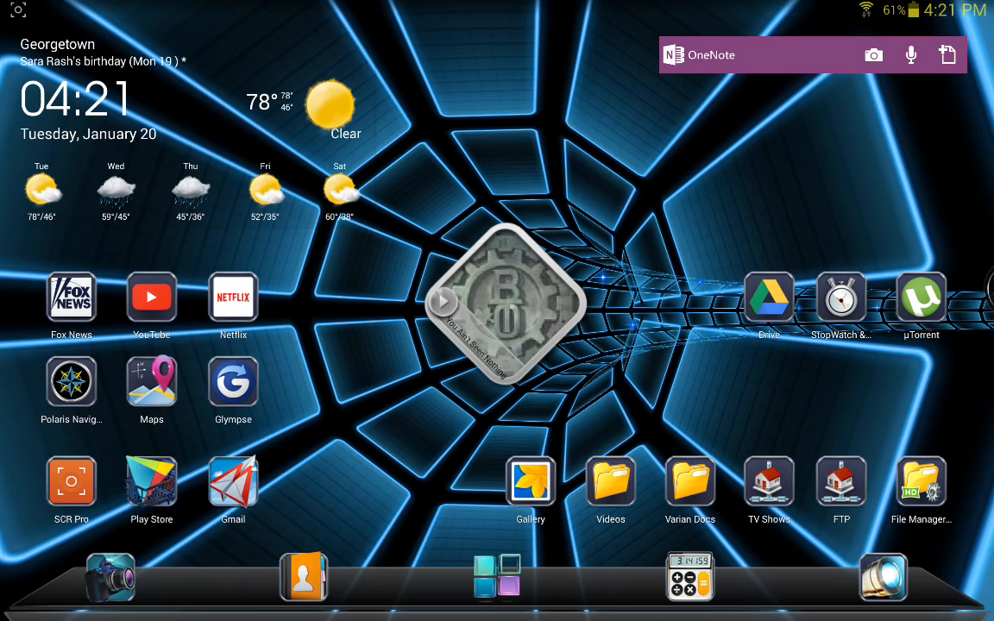
Launch File Manager HD from the home screen to its categories and storage overview.
left_click(231, 482)
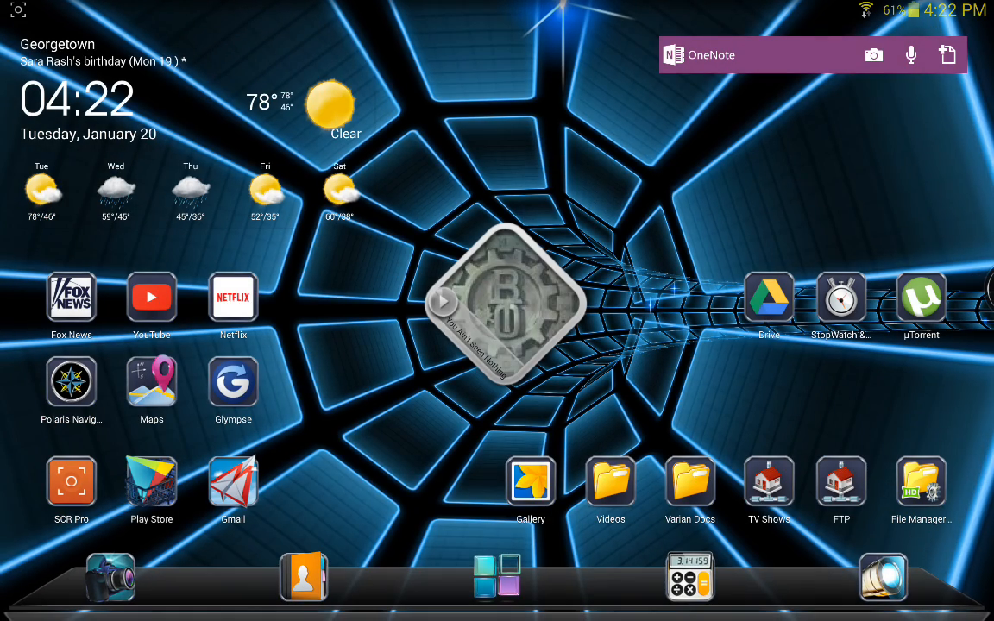
left_click(304, 576)
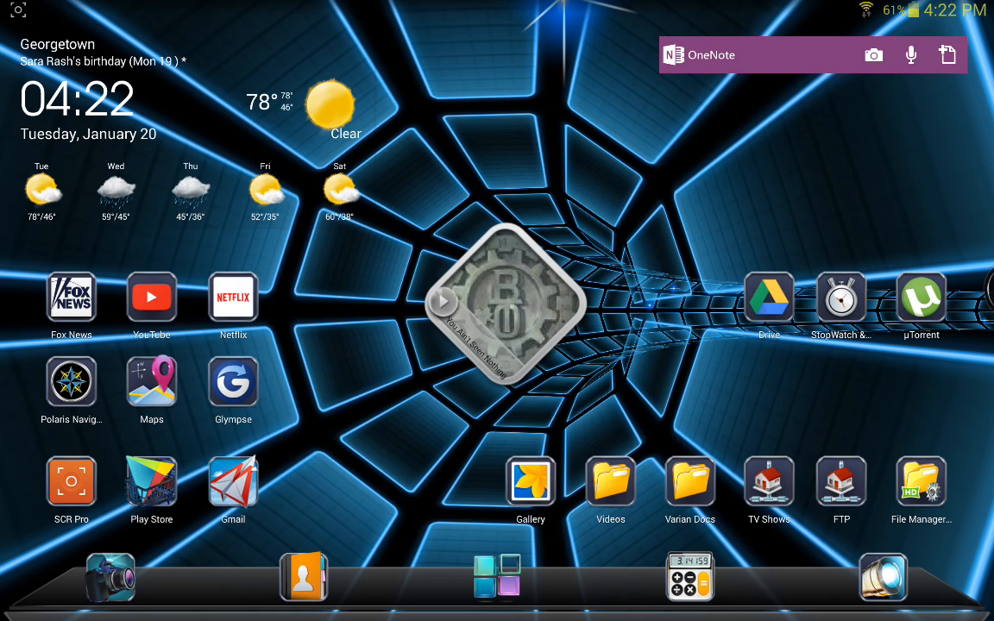
left_click(232, 481)
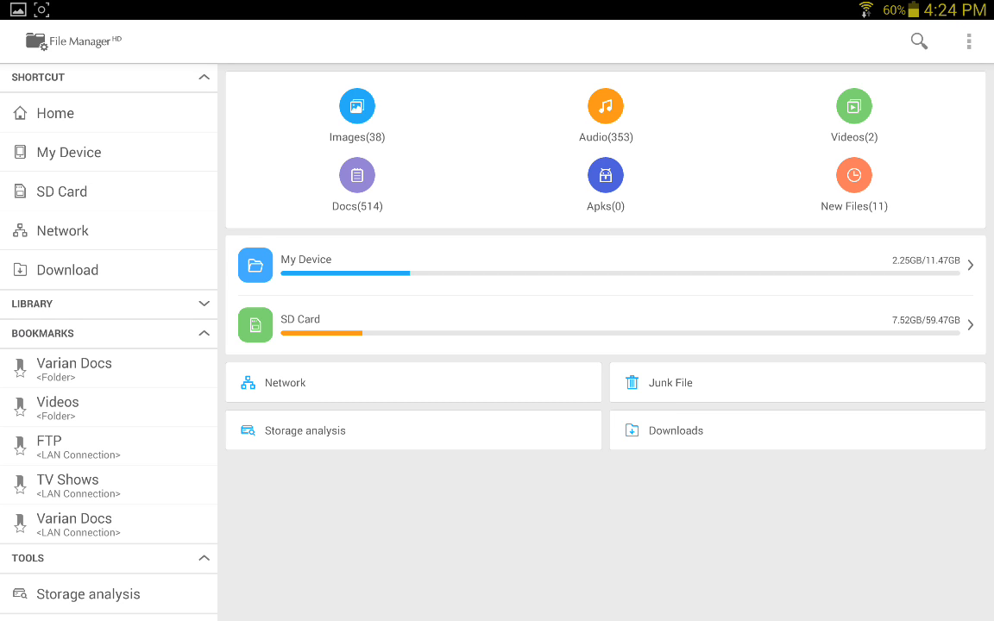
Browse the FTP bookmark listing the PCB photo and Thumbs.db on the remote server.
left_click(49, 440)
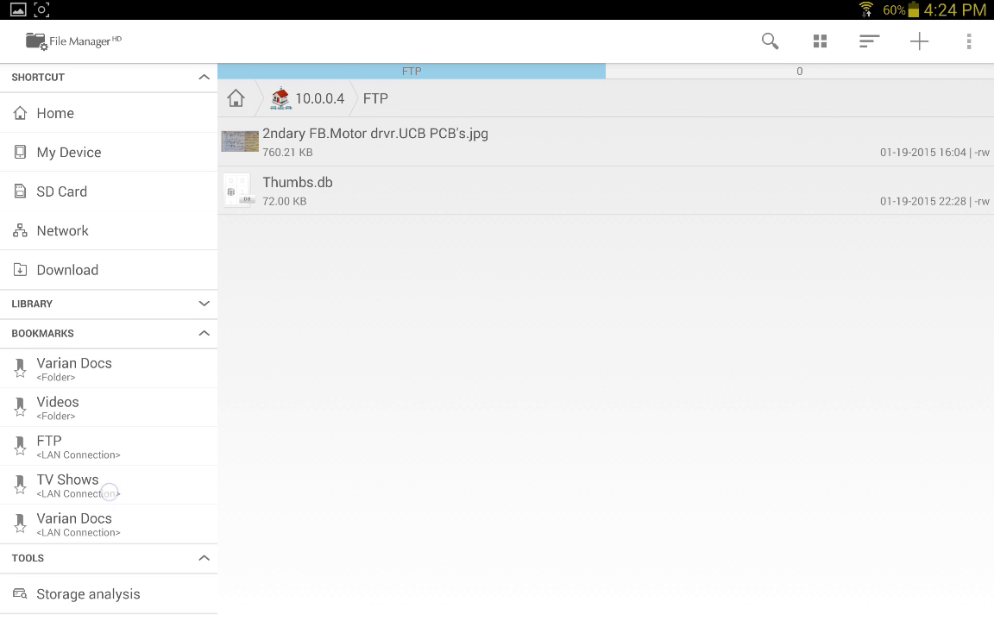
Browse the TV Shows network folder, scrolling down the list toward a video to play.
left_click(67, 485)
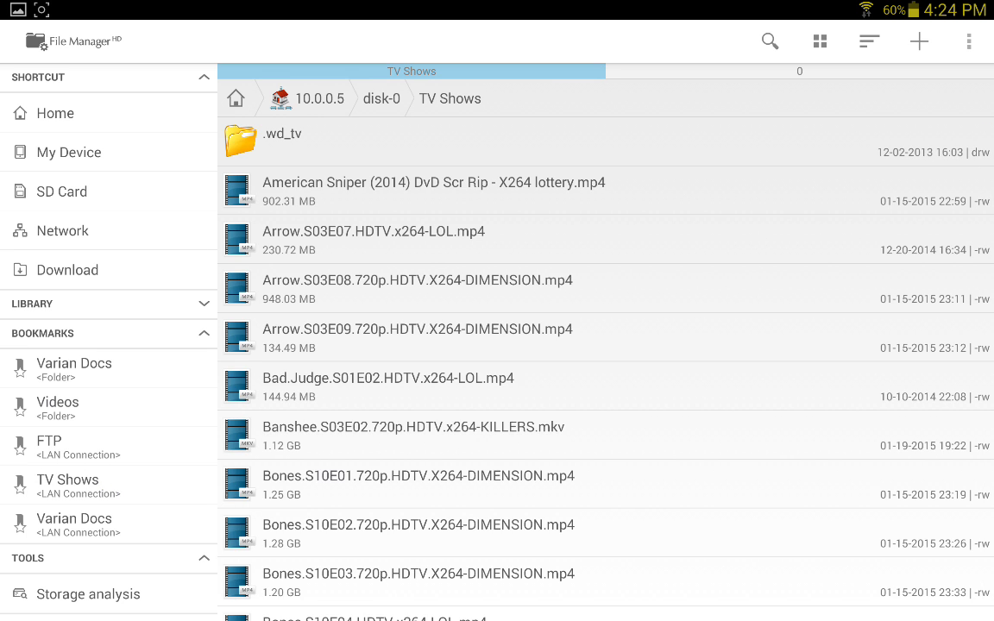
scroll("down", 3)
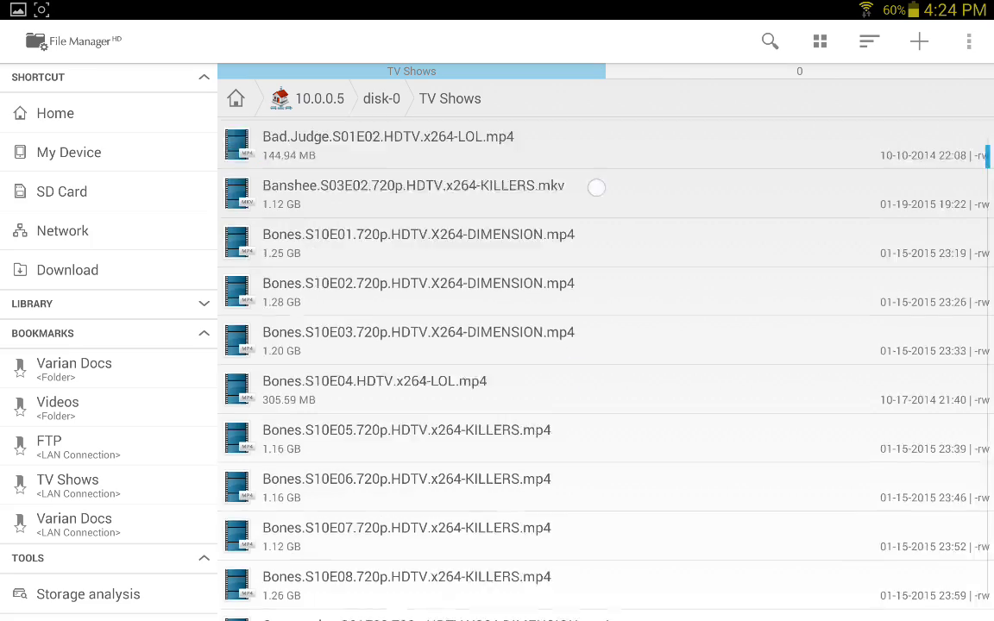
scroll("down", 3)
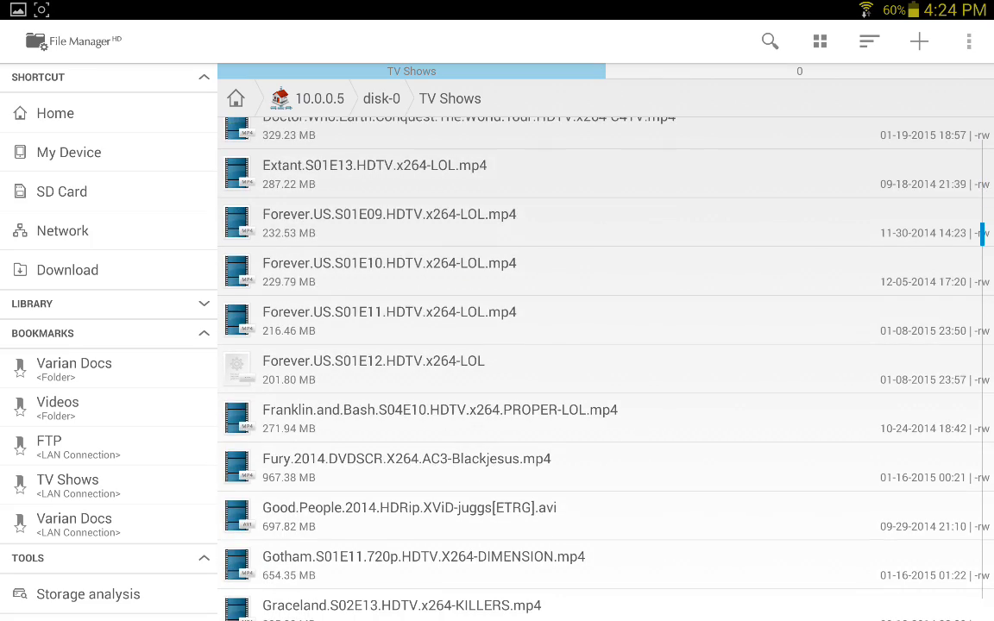
scroll("down", 3)
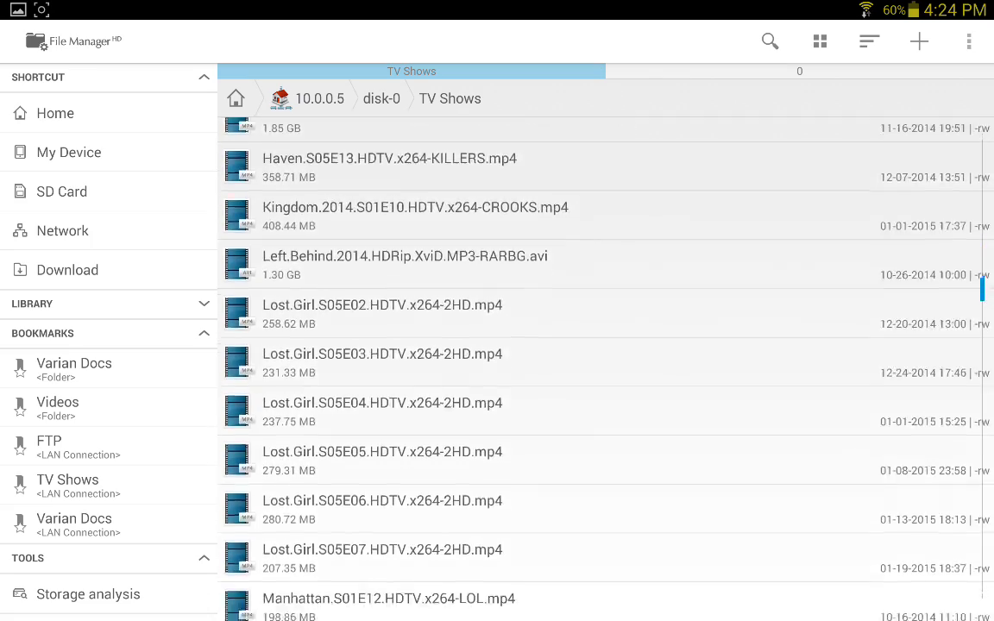
scroll("down", 3)
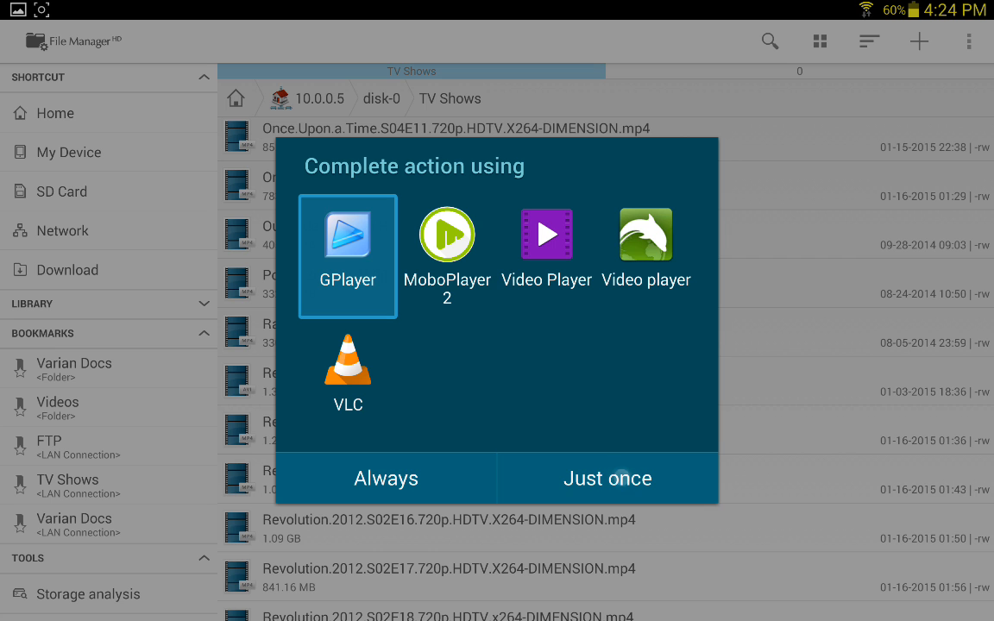
Dismiss the player prompt, return to the overview and browse the Varian Docs high energy folder.
left_click(607, 478)
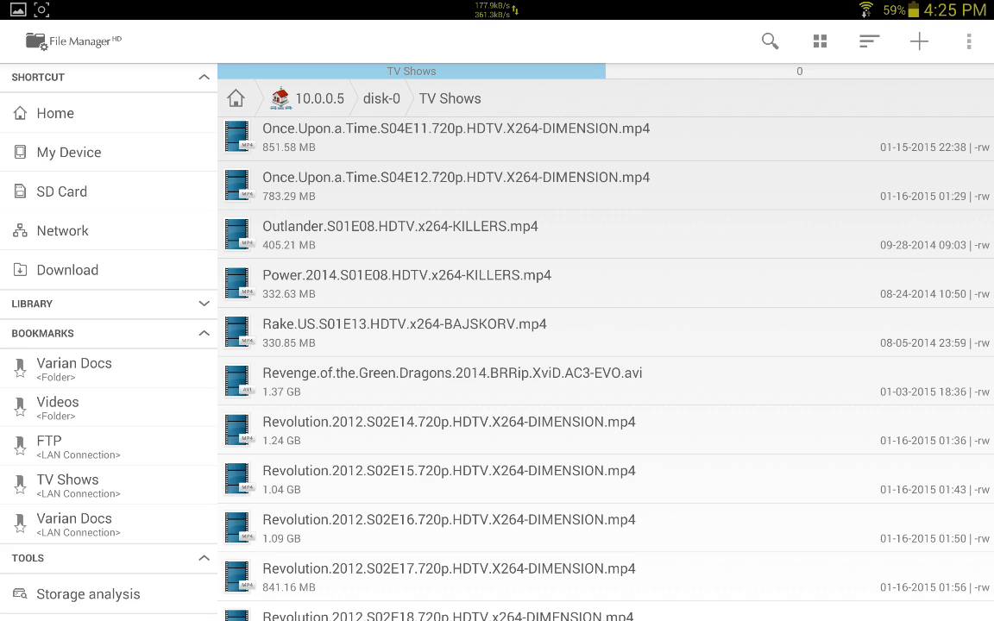
left_click(55, 114)
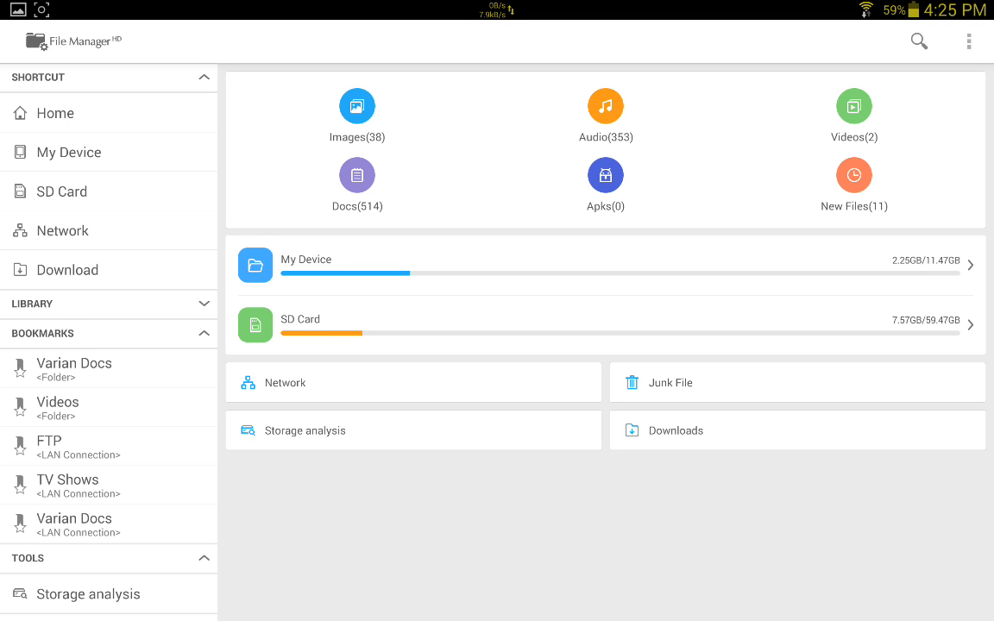
left_click(74, 362)
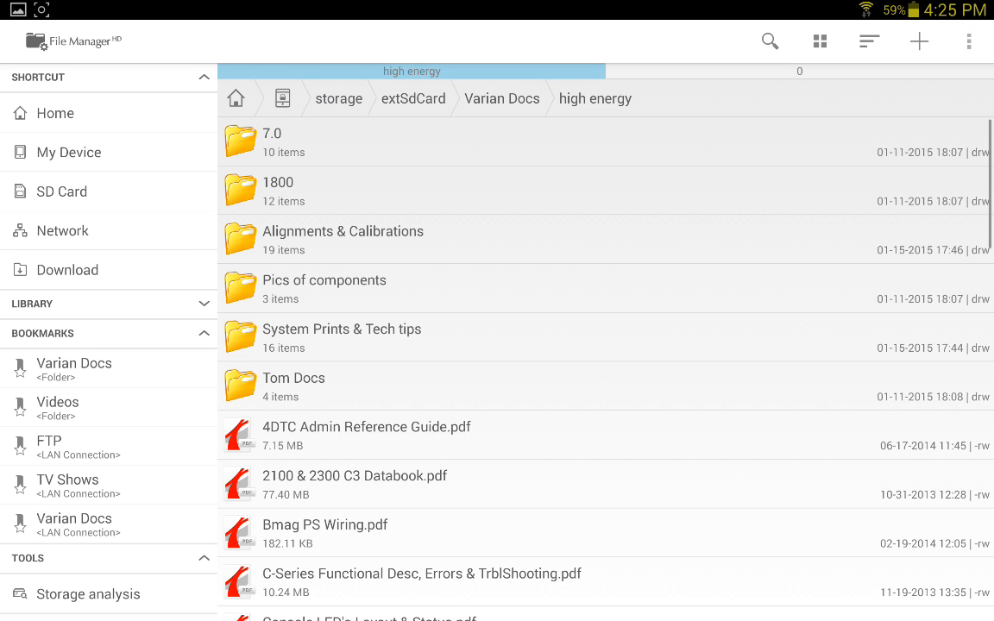
Scroll the high energy folder down past the manuals to pump.pdf and the network guides.
scroll("down", 3)
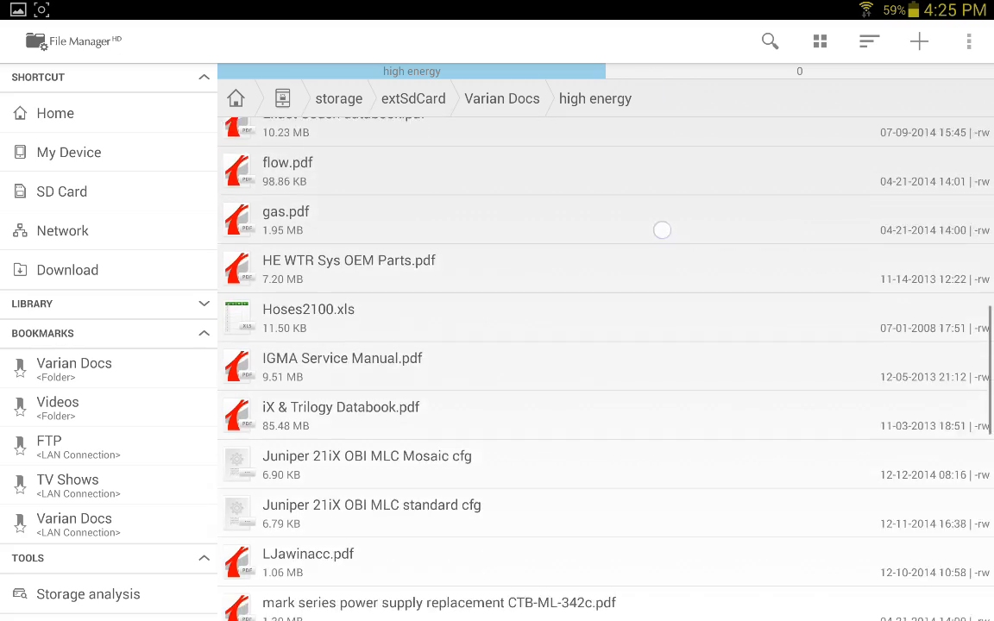
scroll("down", 3)
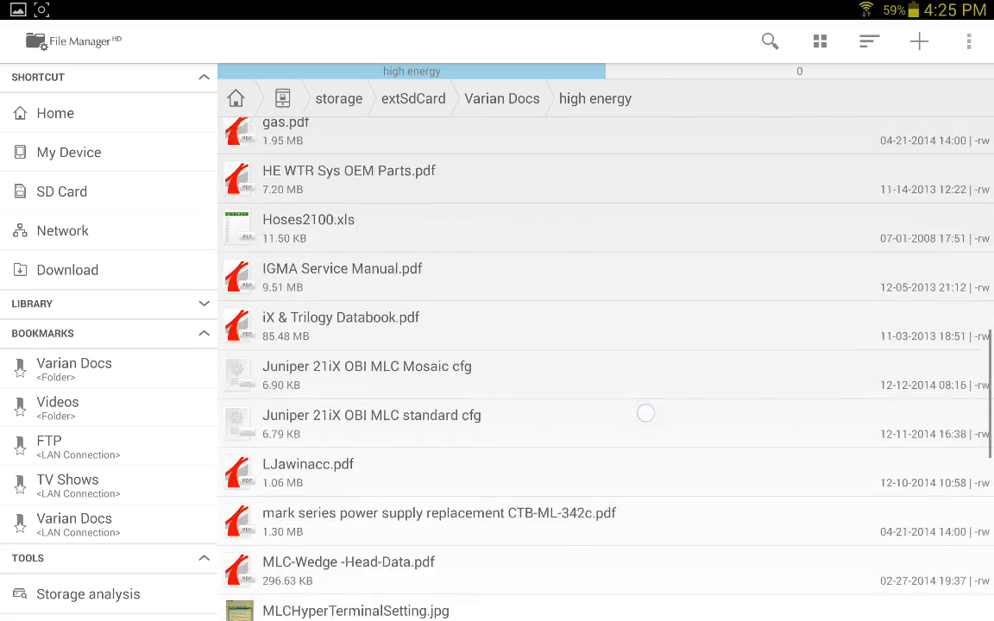
scroll("down", 3)
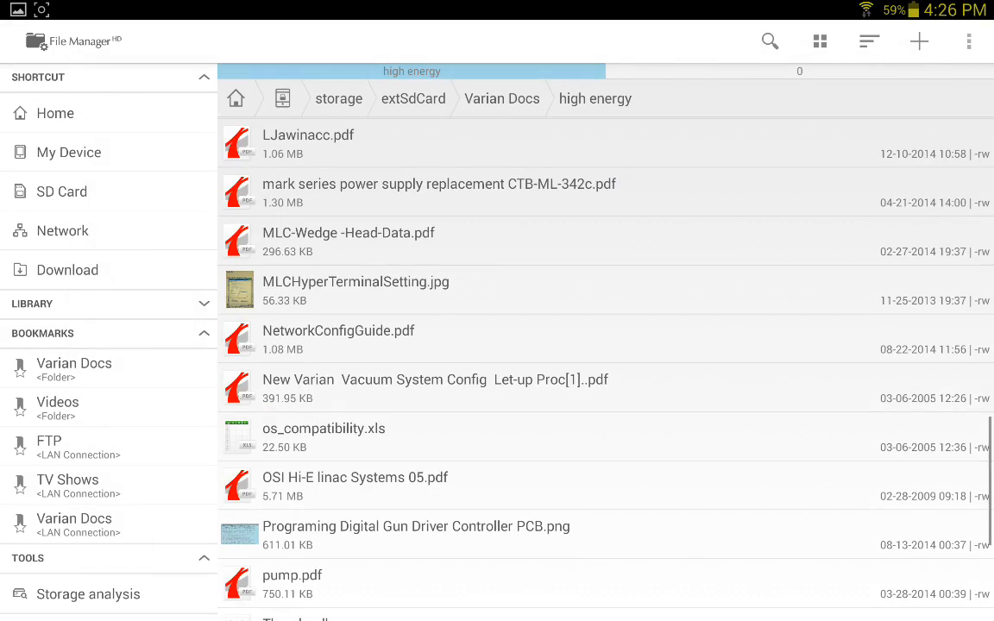
Leave File Manager HD for the launcher home screen with weather and clock widgets.
left_click(500, 98)
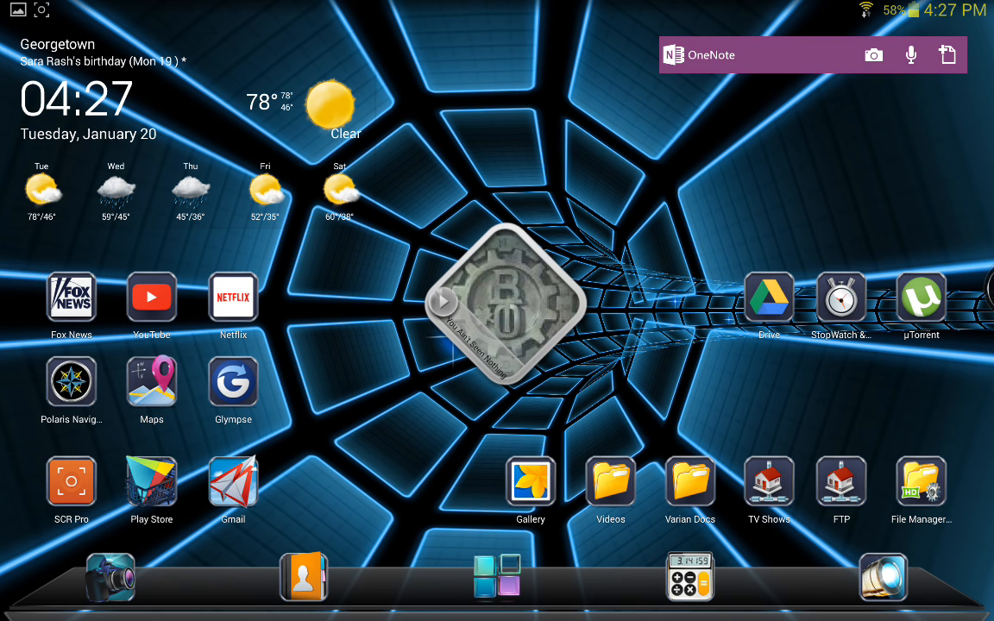
Start music in the home-screen widget, then show the drawer of all installed apps.
left_click(442, 300)
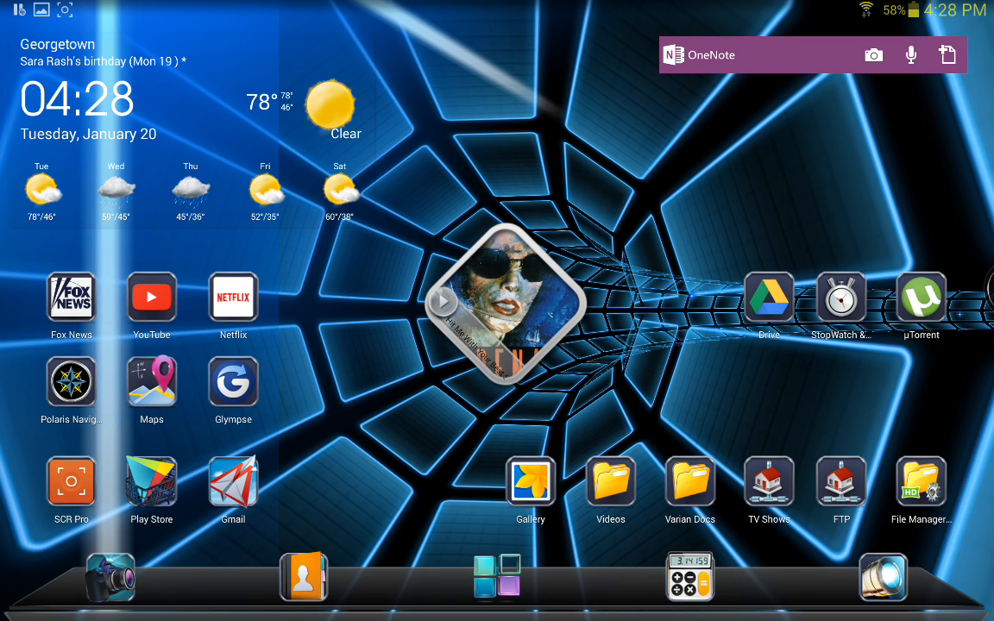
left_click(441, 300)
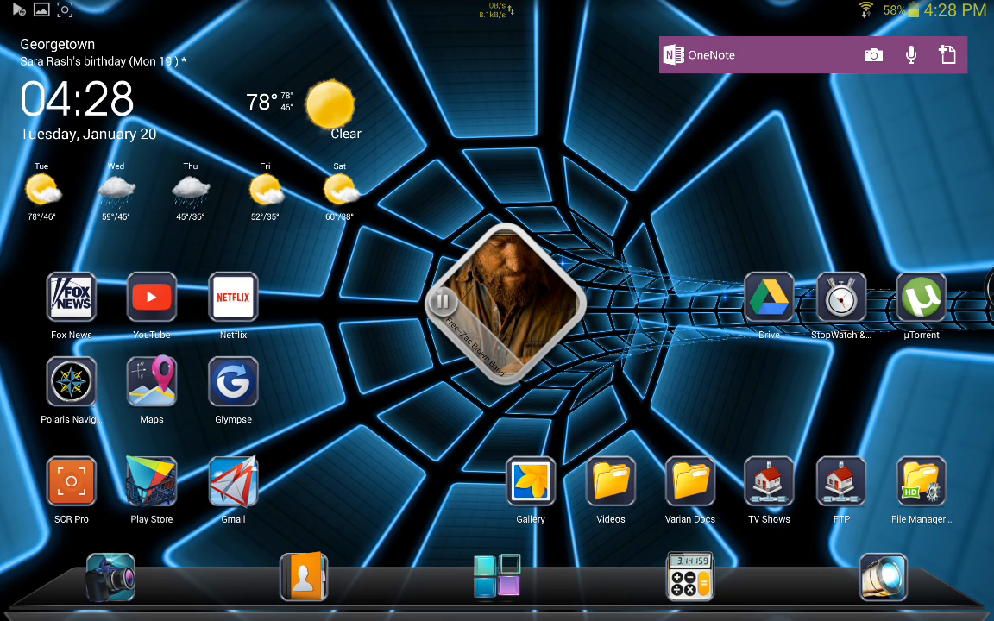
left_click(442, 300)
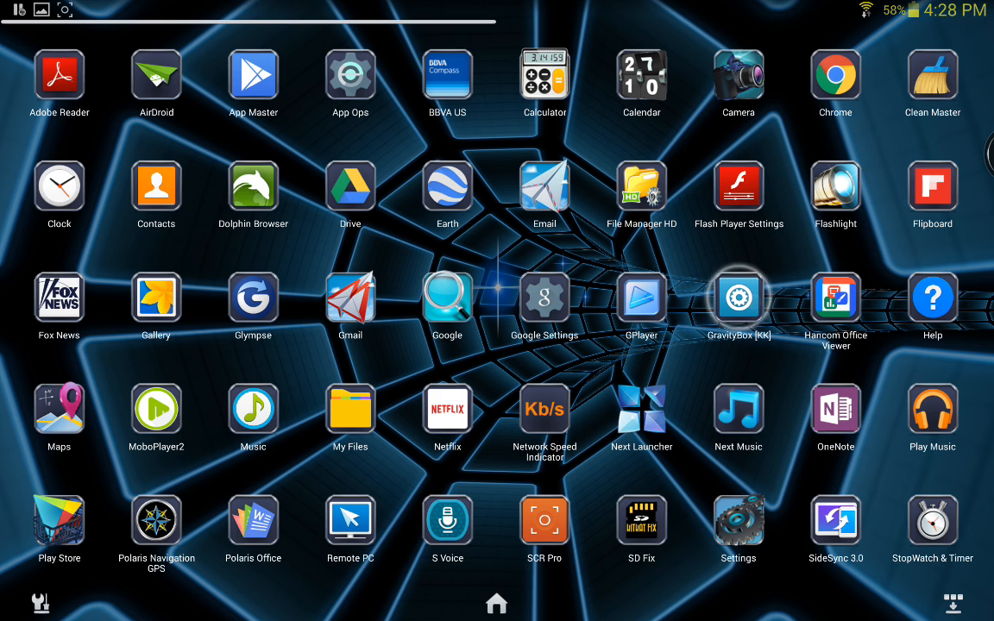
Launch GravityBox [KK] and browse its Statusbar tweaks with brightness control enabled.
left_click(738, 297)
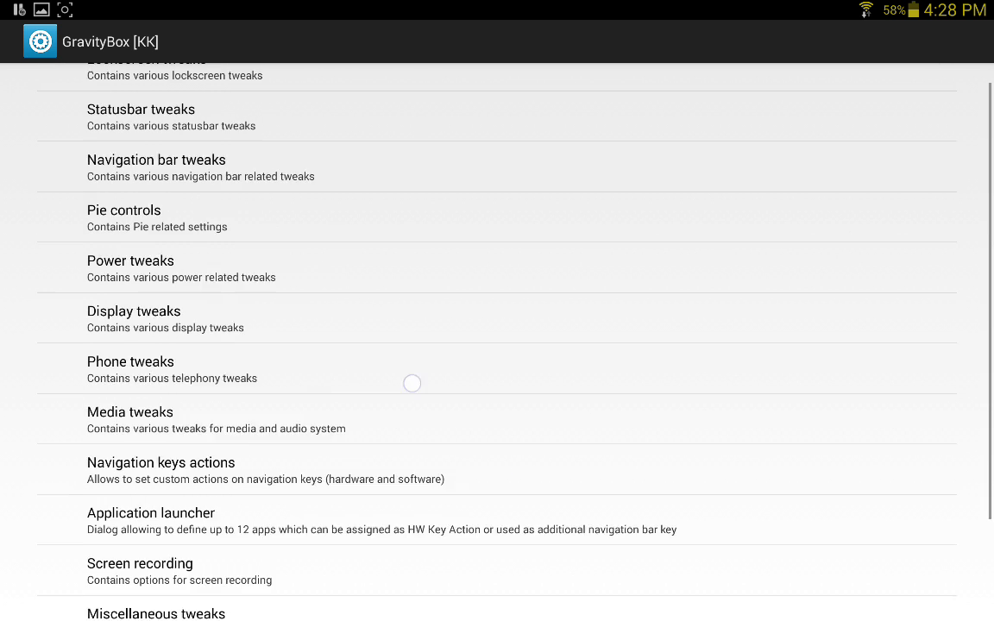
scroll("down", 3)
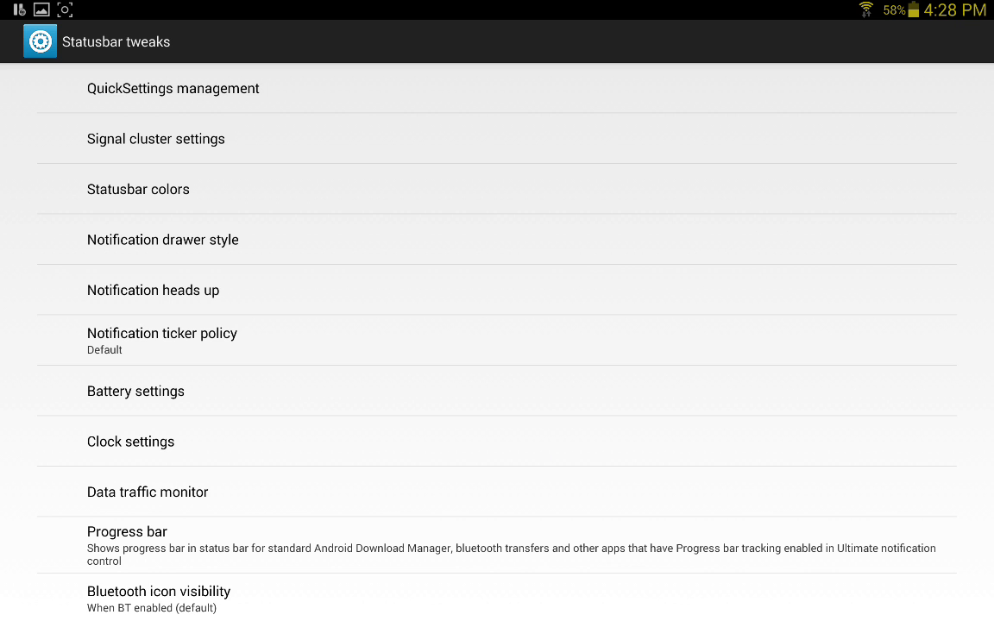
scroll("down", 3)
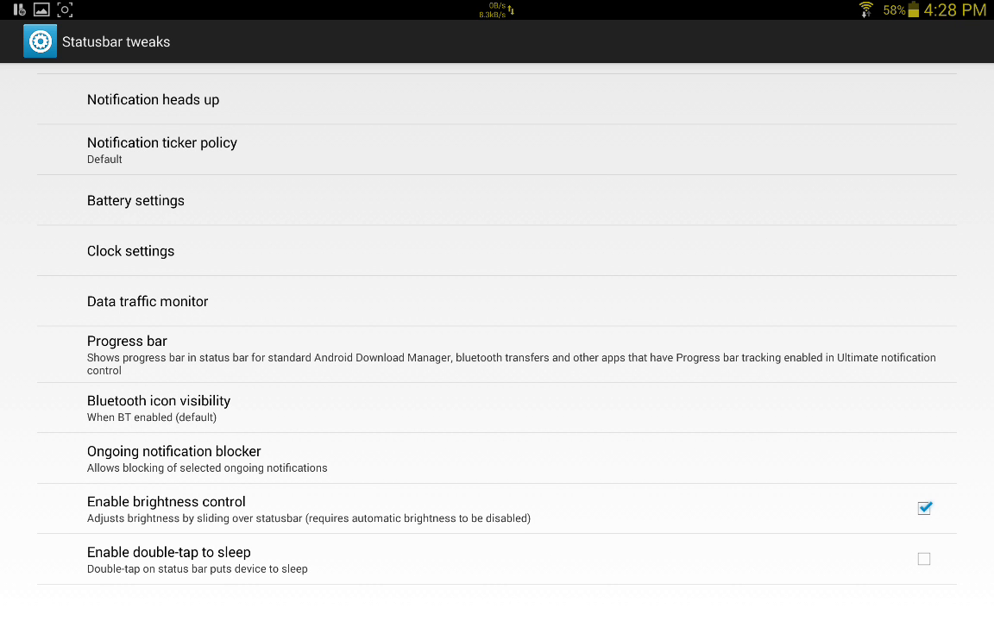